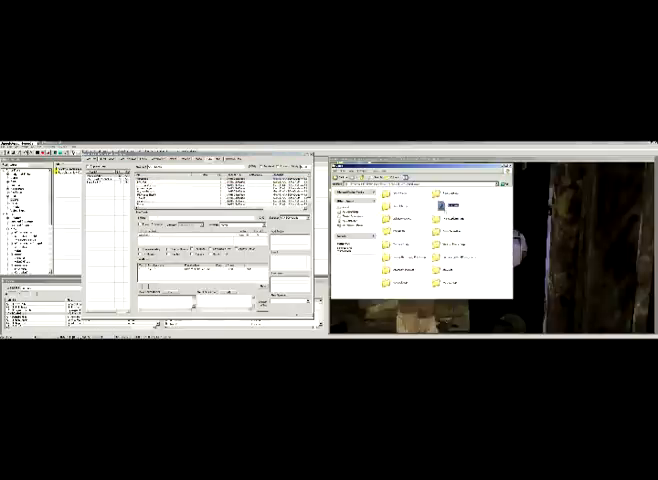
- Bring up the Data\Sound folder with the station's song files beside the GECK
right_click(452, 204)
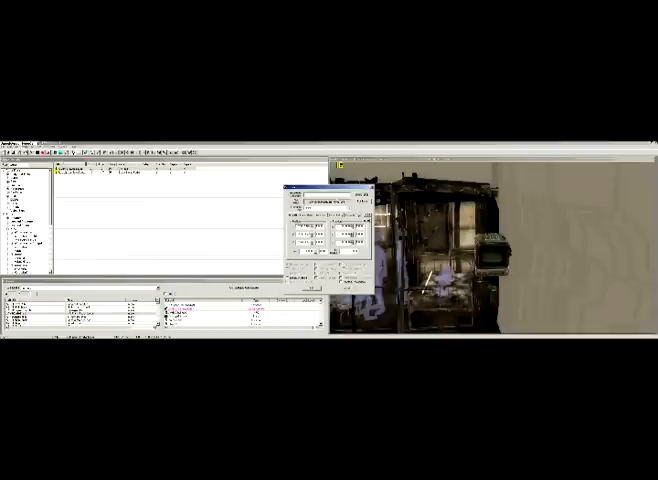
- Set the talking activator's Radio broadcast range and Ownership, then confirm
left_click_drag(304, 190, 420, 200)
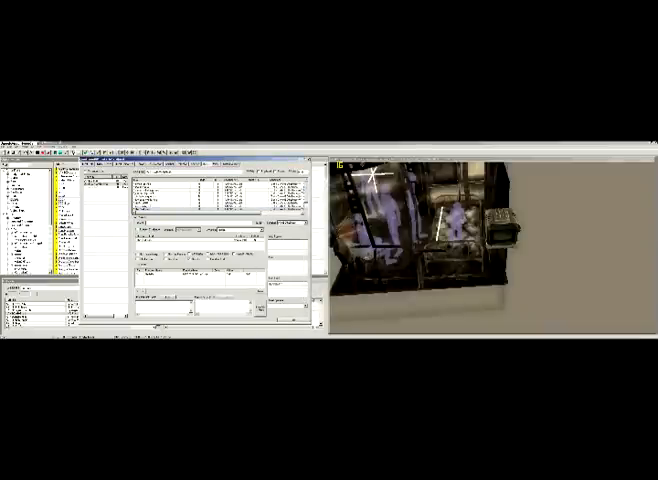
- Add each song intro topic to the RadioHello topic's Link To list
left_click(180, 212)
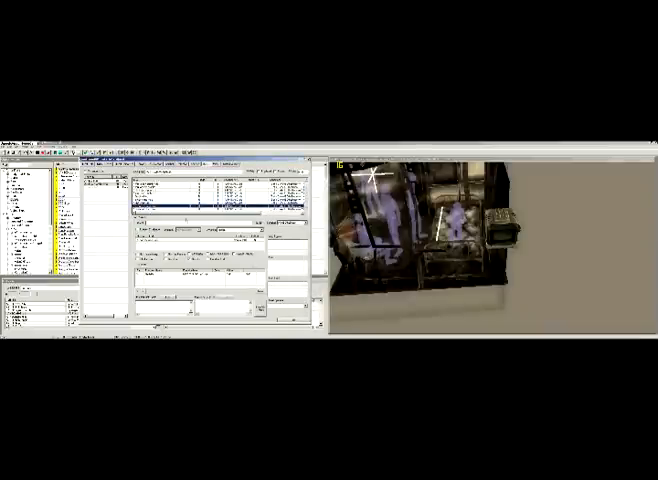